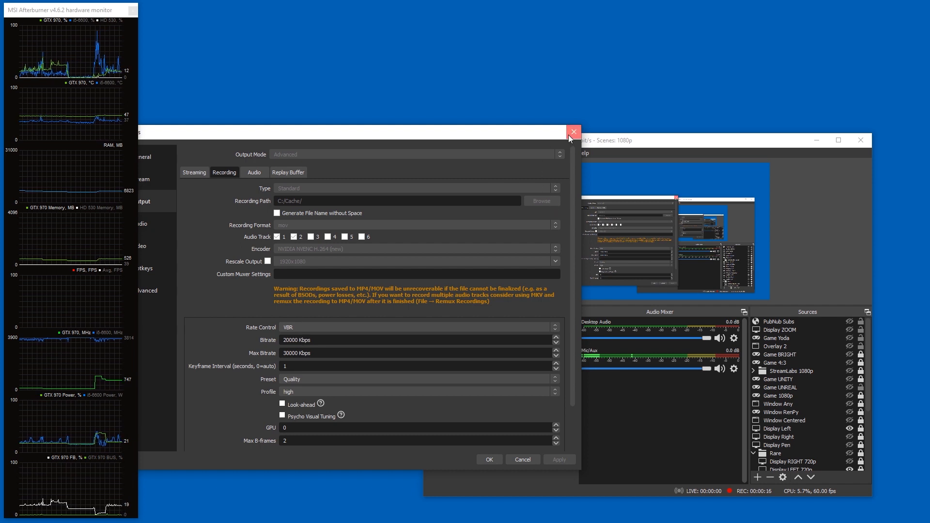
# Close the OBS Settings window, keeping the 20 Mbit/s NVENC recording running.
pyautogui.click(571, 131)
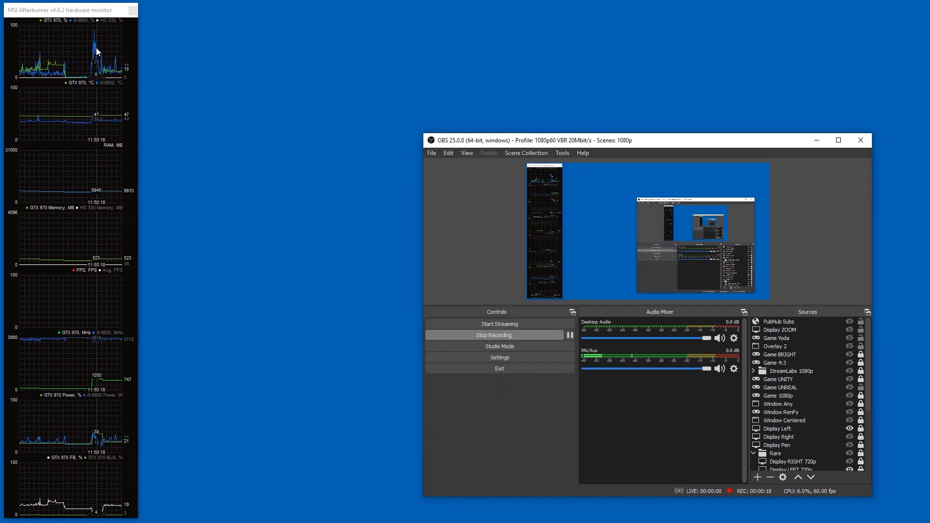
pyautogui.moveTo(276, 91)
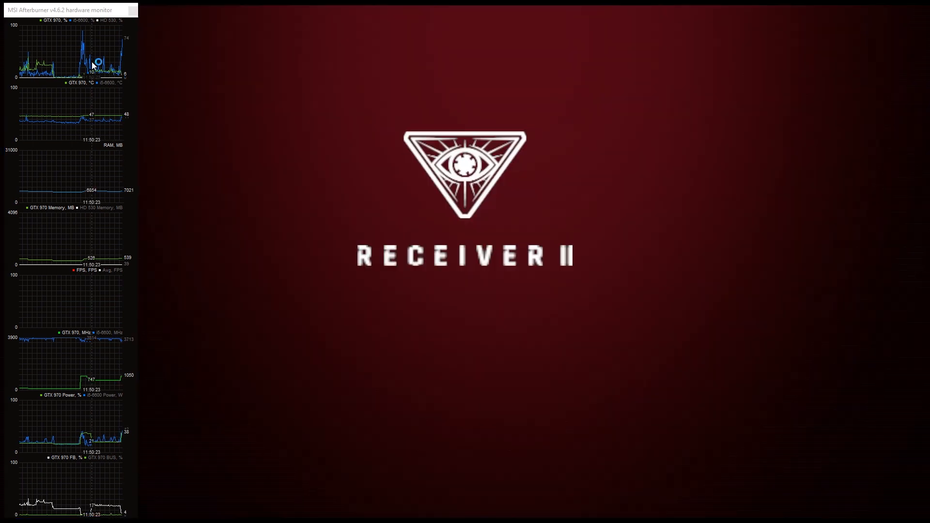
pyautogui.moveTo(276, 123)
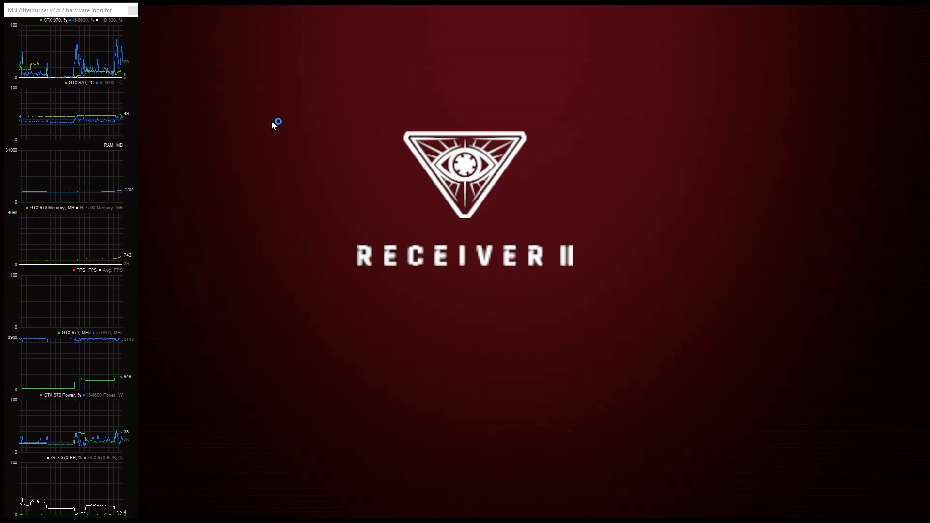
pyautogui.moveTo(313, 128)
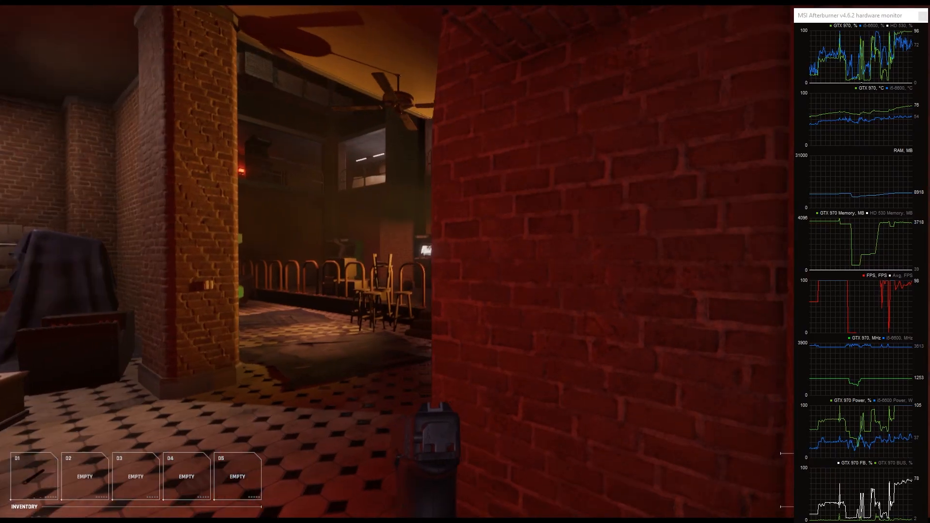
pyautogui.moveTo(385, 267)
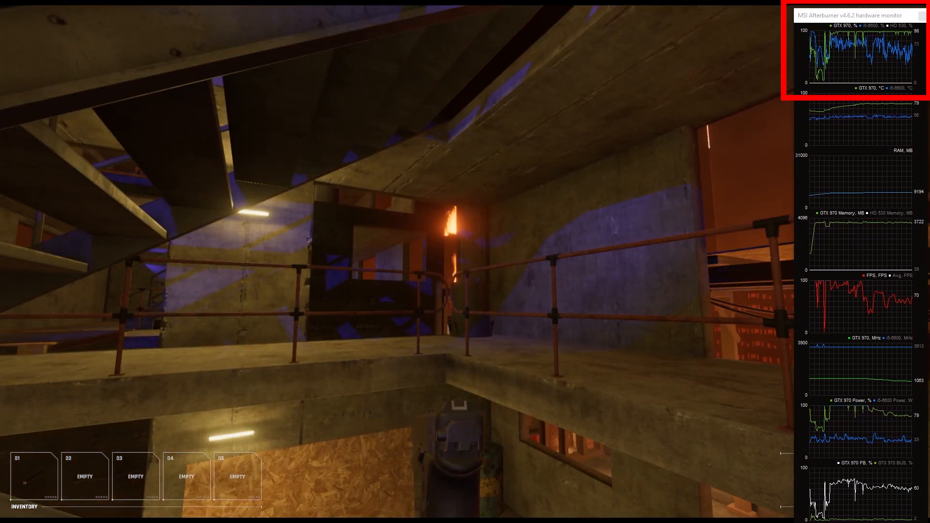
# Dismiss the Receiver 2 pause menu to resume gameplay with GTX 970 graphs visible.
pyautogui.press('Escape')
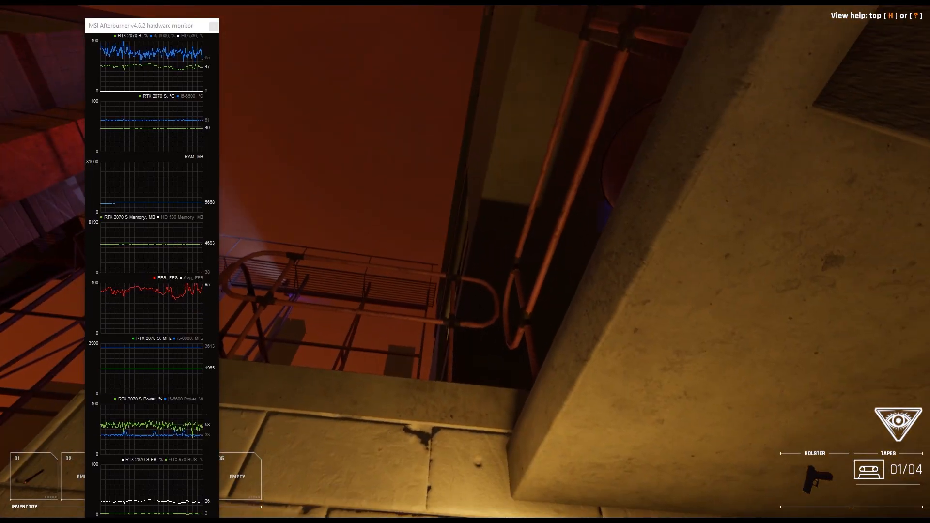
pyautogui.moveTo(463, 261)
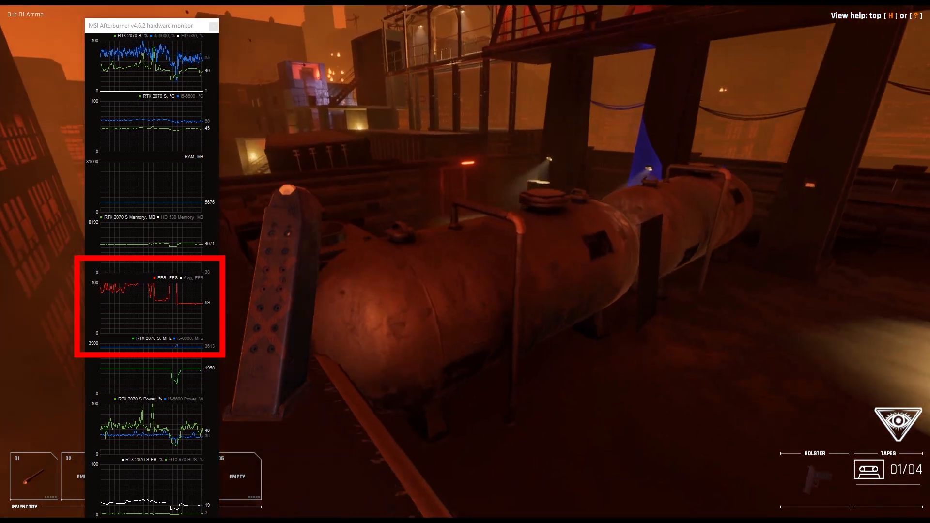
pyautogui.moveTo(465, 262)
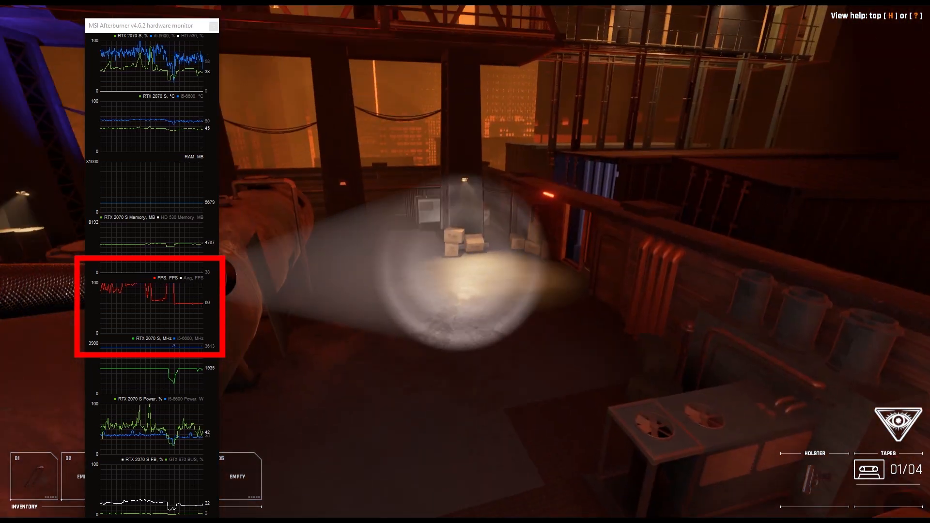
pyautogui.moveTo(465, 262)
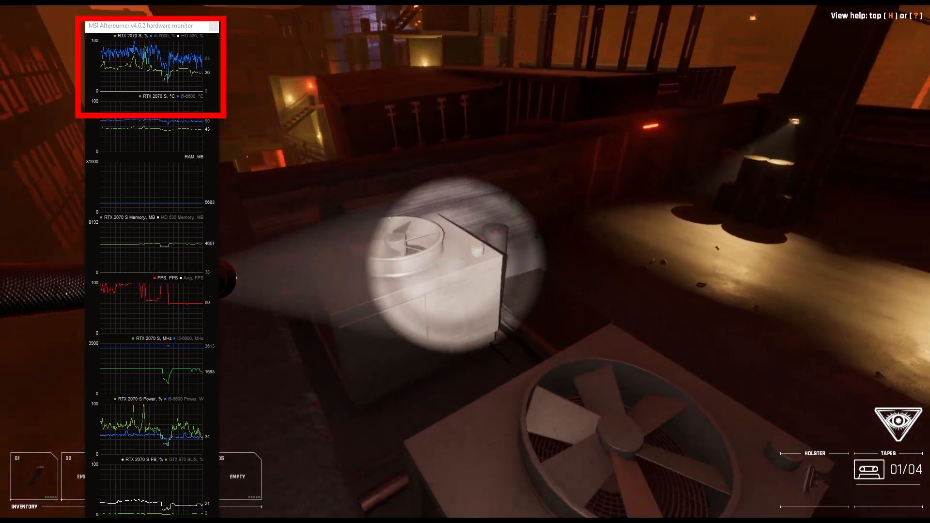
pyautogui.moveTo(463, 260)
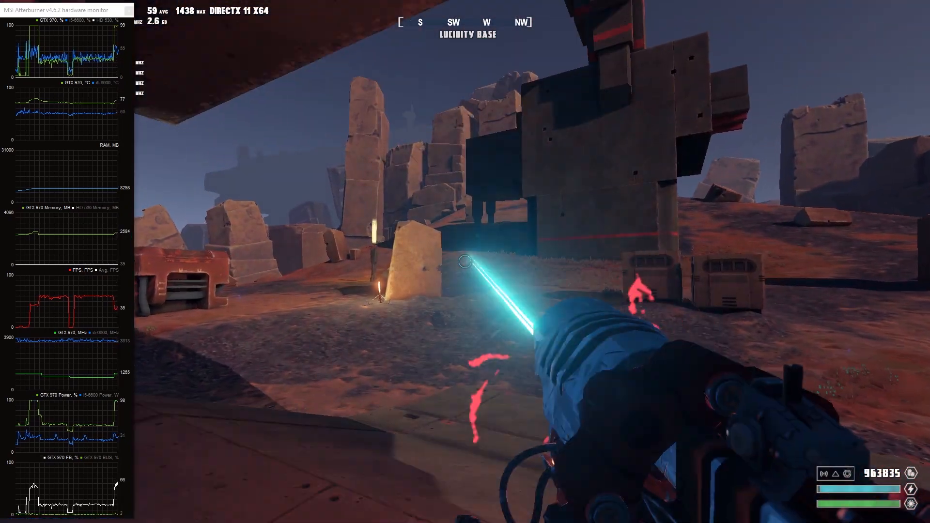
pyautogui.moveTo(465, 261)
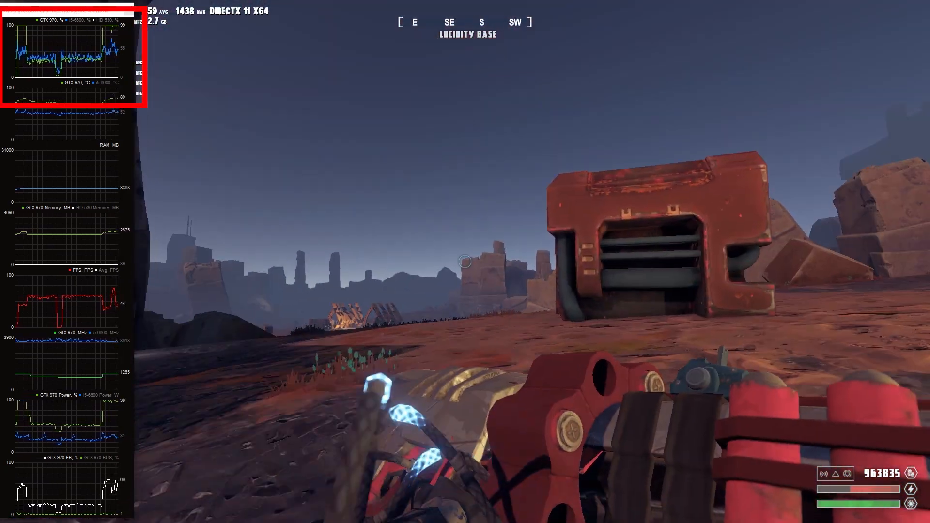
pyautogui.moveTo(463, 260)
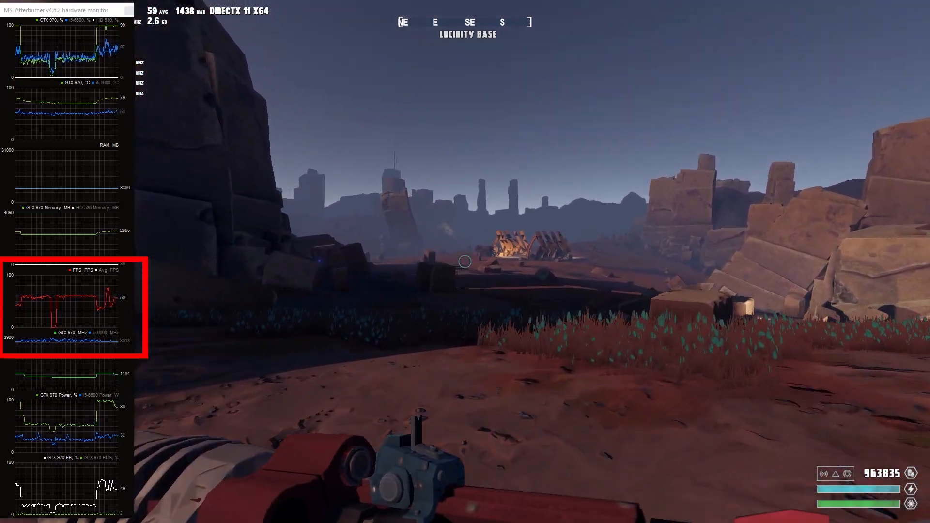
pyautogui.moveTo(465, 262)
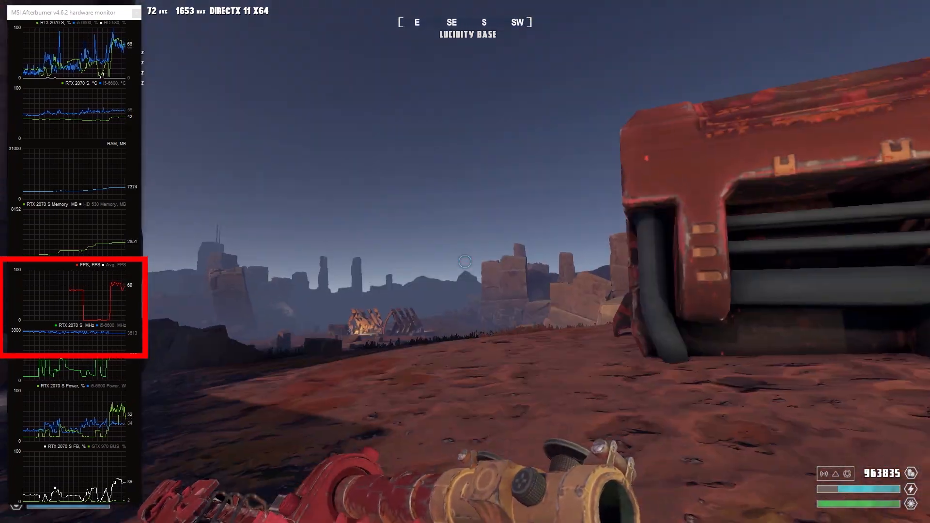
pyautogui.moveTo(465, 262)
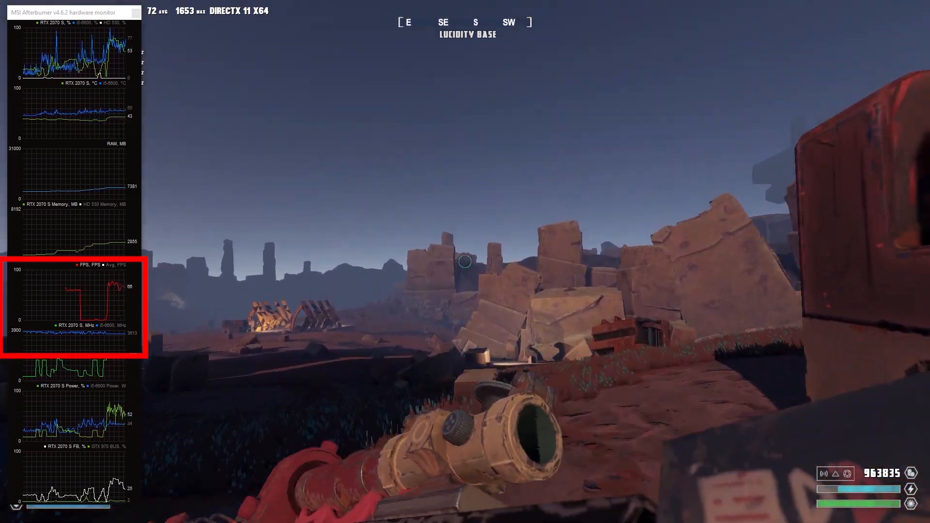